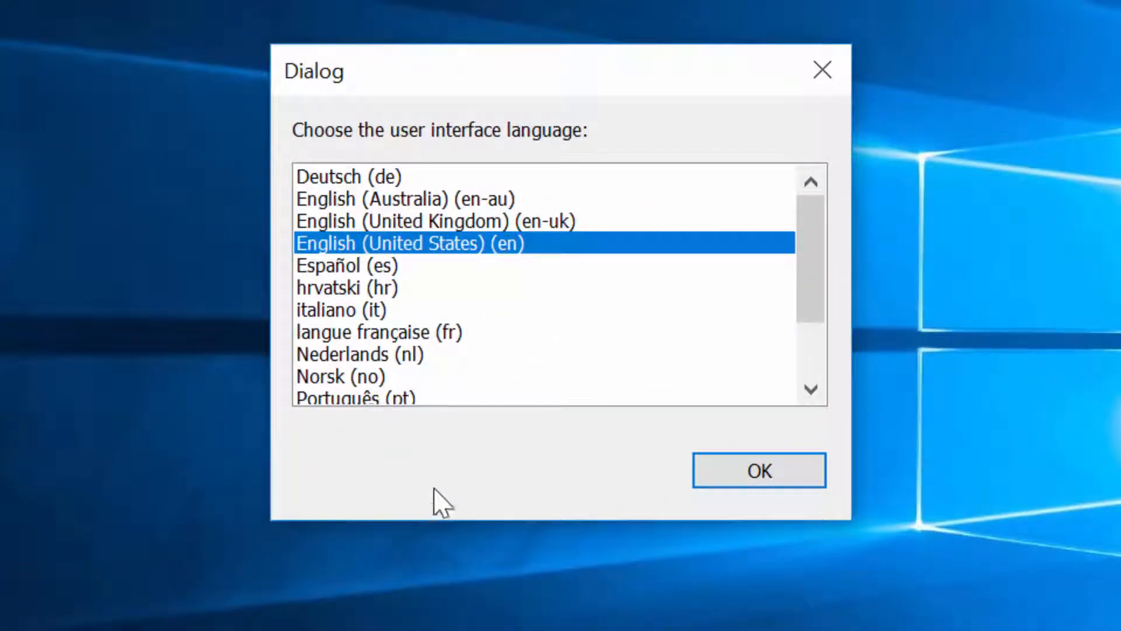
pyautogui.moveTo(444, 502)
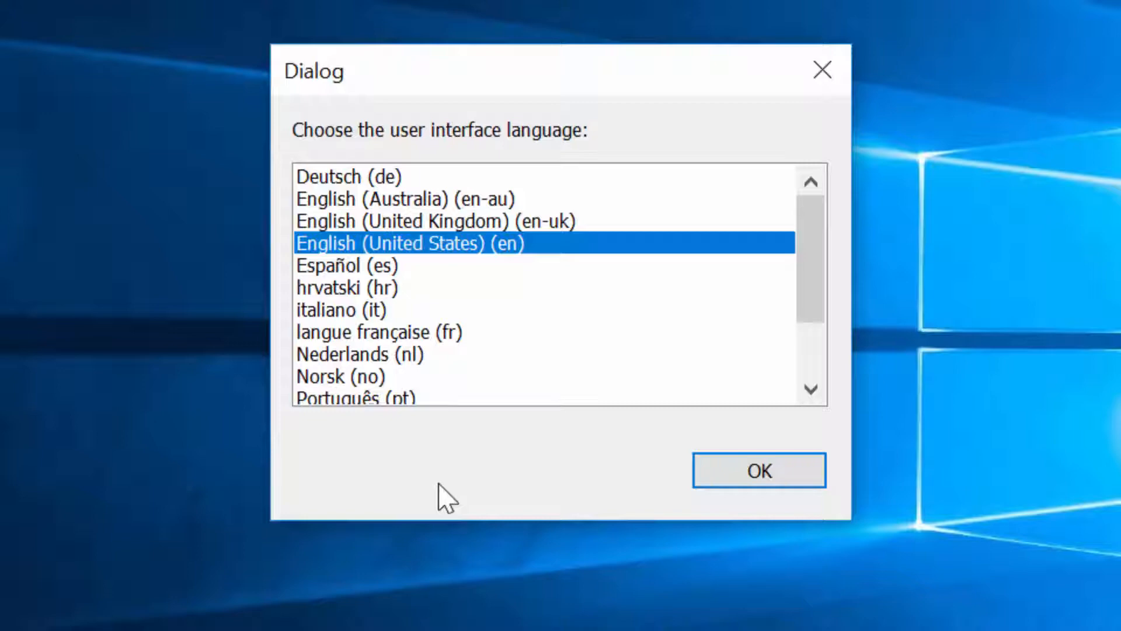
# Keep English (United States) as the interface language and confirm it.
pyautogui.click(410, 243)
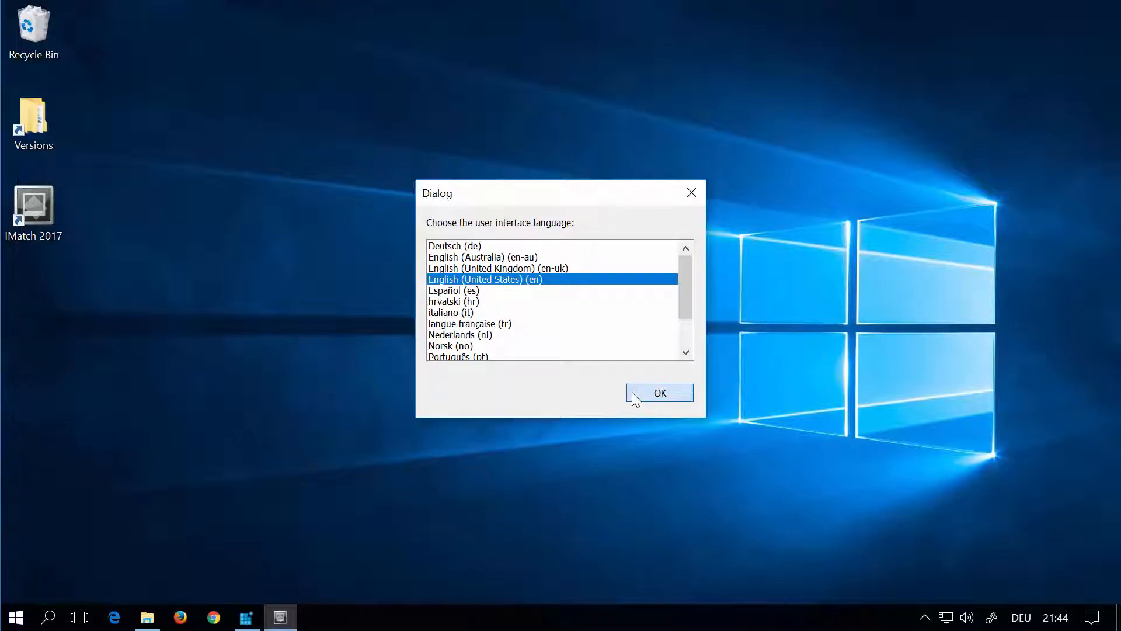
pyautogui.click(659, 392)
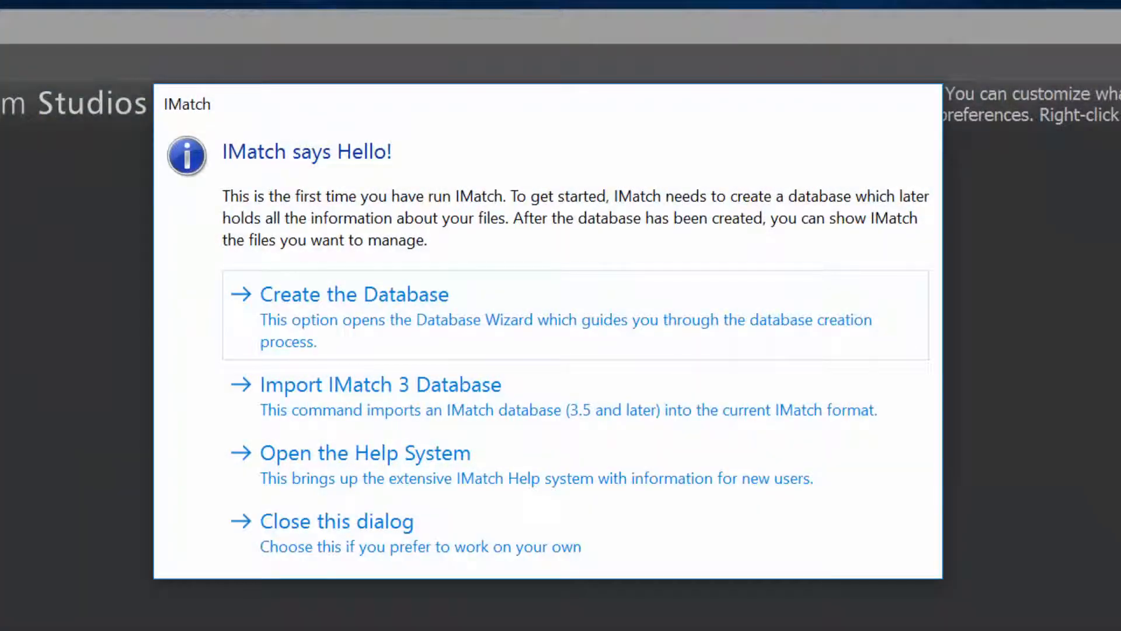
pyautogui.moveTo(353, 294)
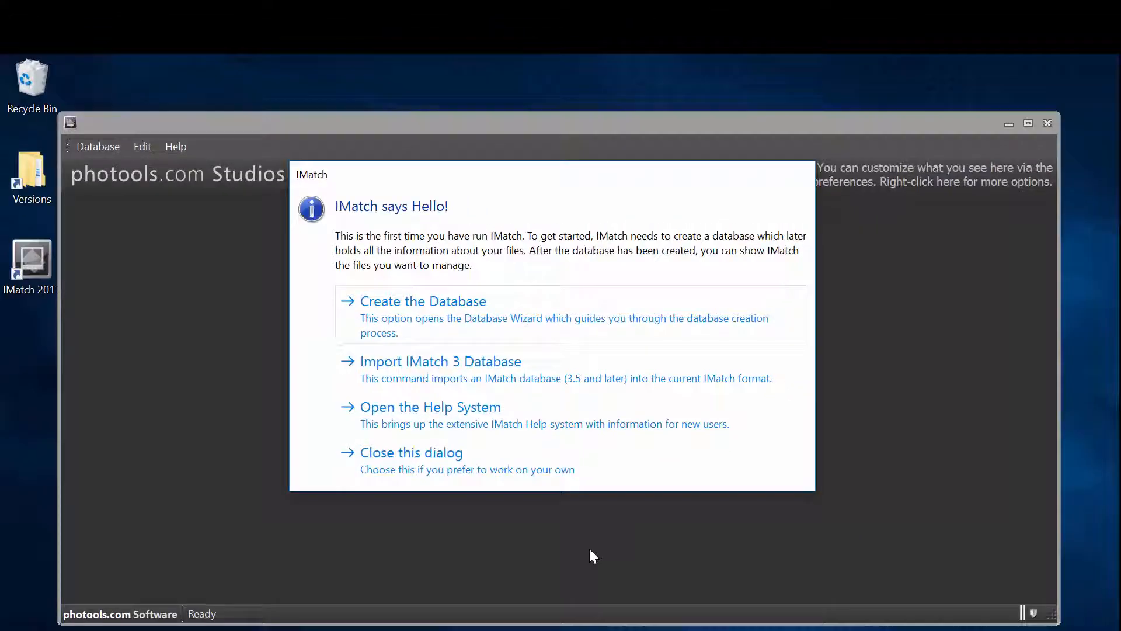
# Start creating a new database from the welcome dialog.
pyautogui.click(422, 301)
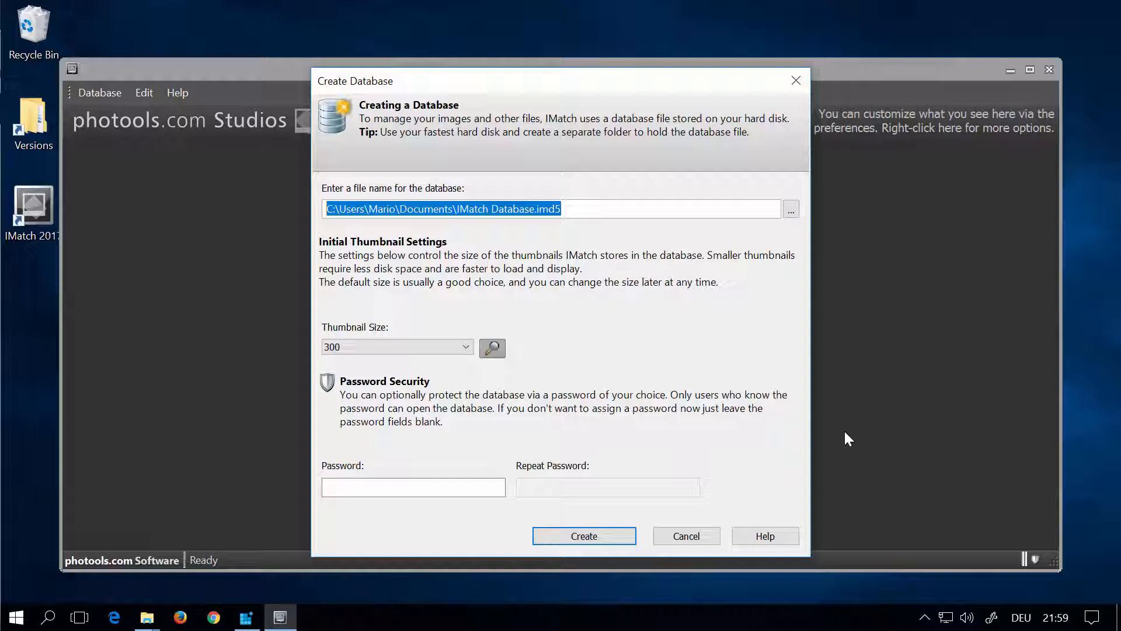
pyautogui.moveTo(652, 325)
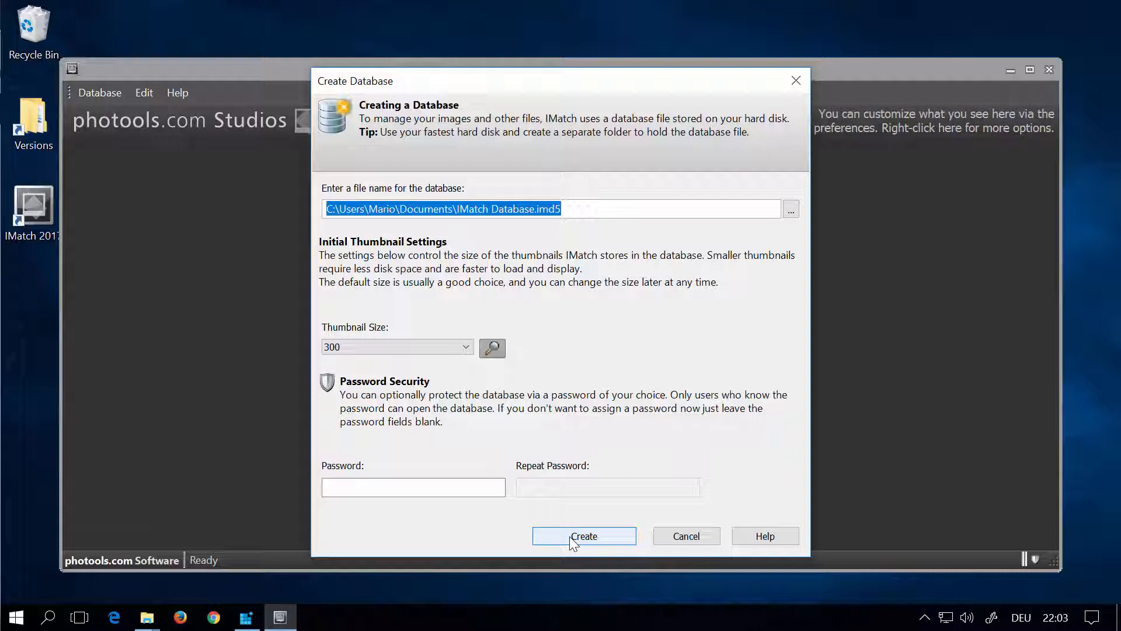
# Create IMatch Database.imd5 with default settings and enable buddy files for .nef raw files.
pyautogui.click(584, 535)
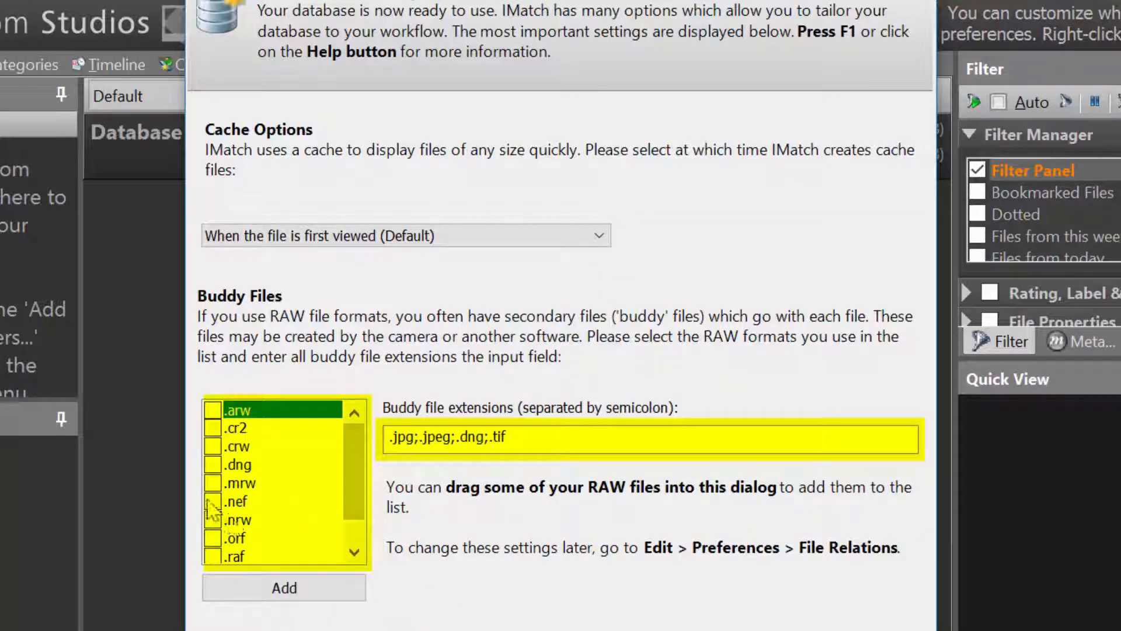
pyautogui.click(213, 500)
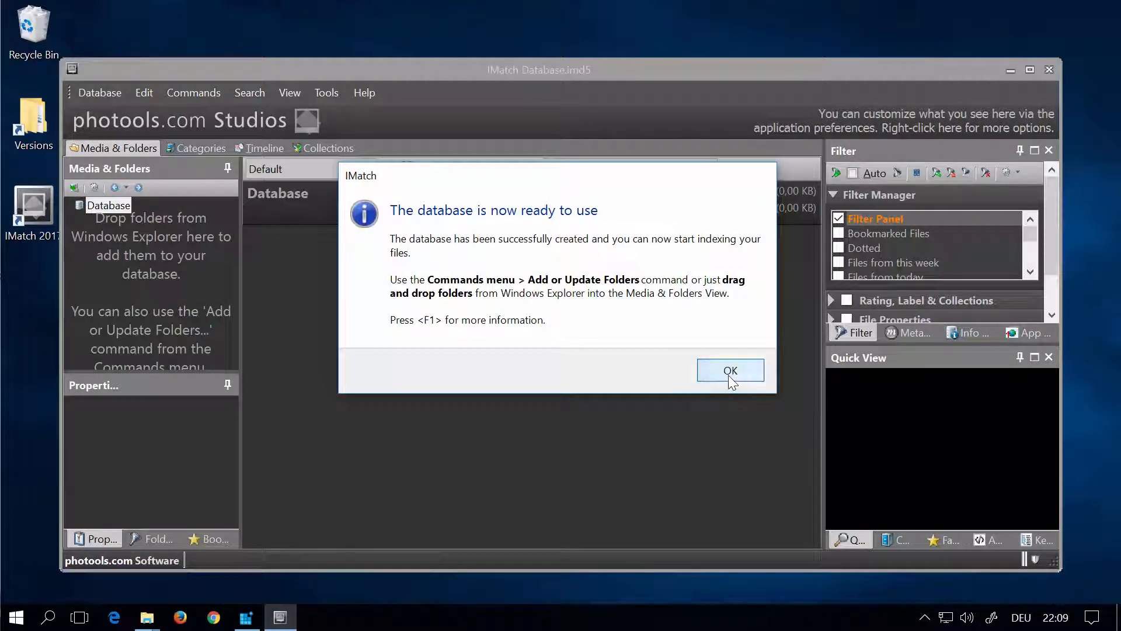
# Dismiss the database-ready notice to reach the main window.
pyautogui.click(730, 370)
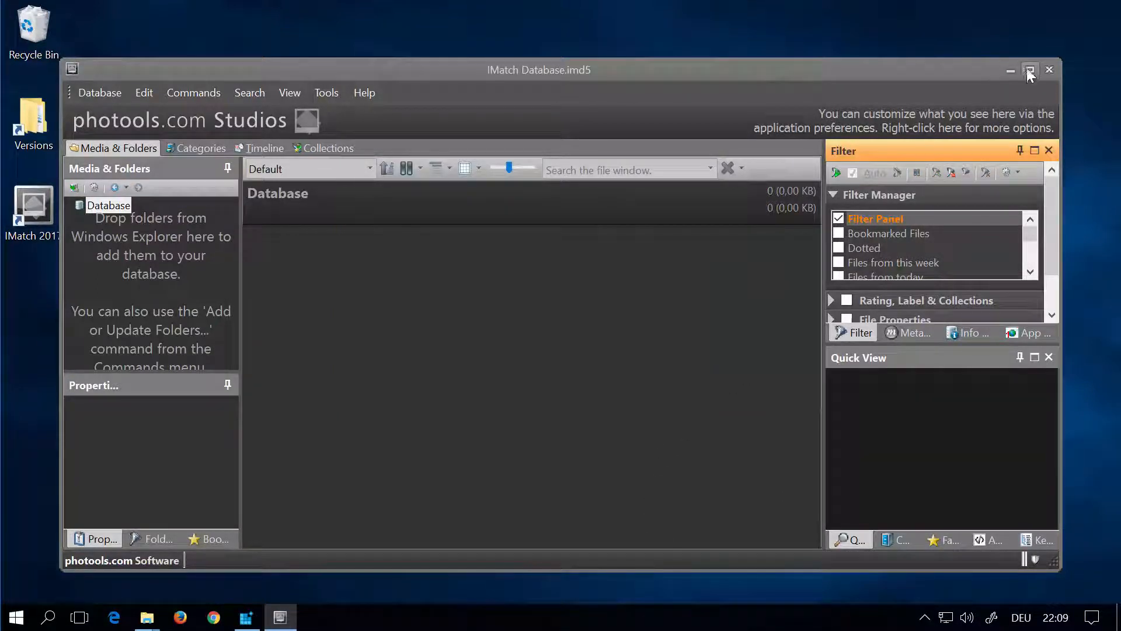